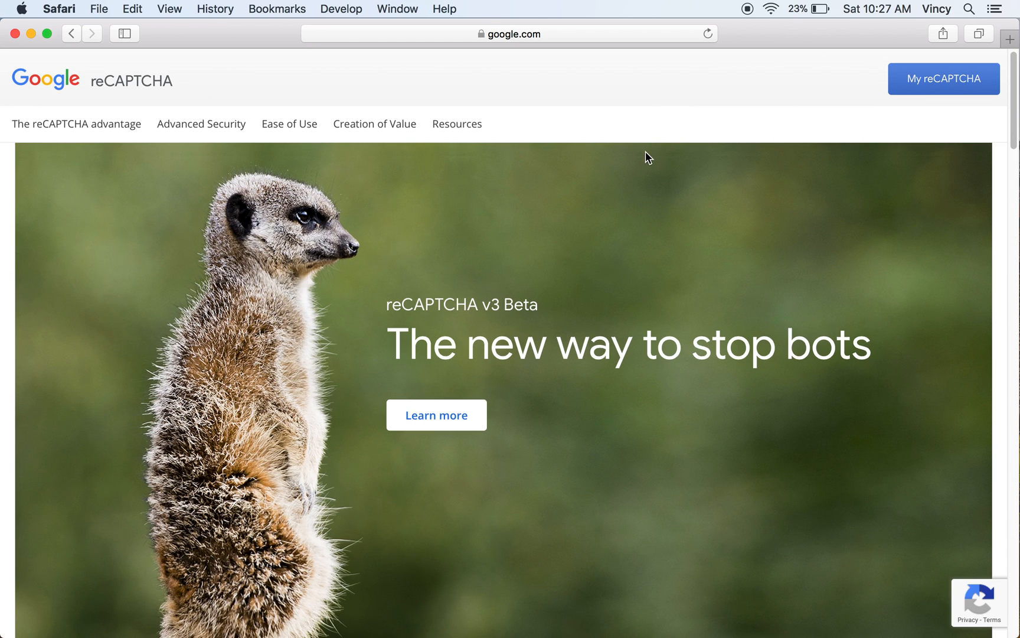
mouse_move(944, 79)
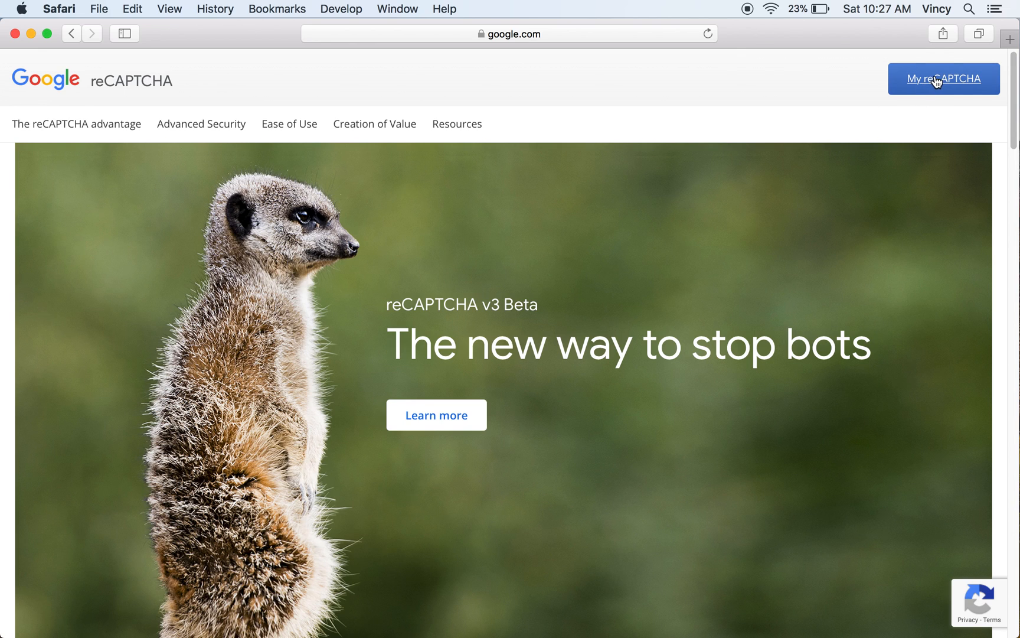
- Enter 'phppot.com' as the label in the new-site registration form of the admin console
left_click(942, 78)
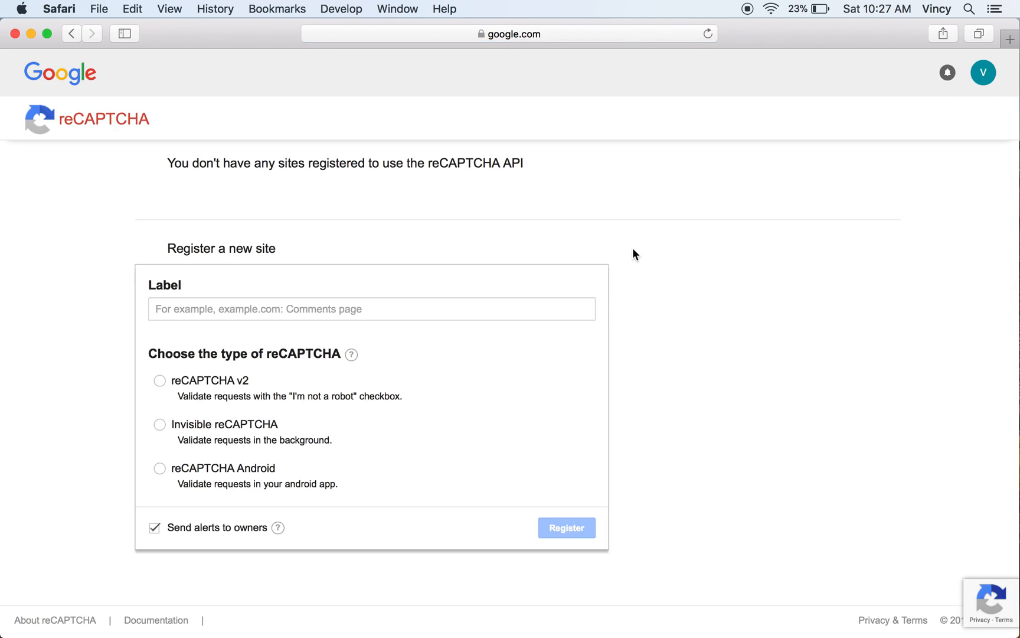
left_click(371, 308)
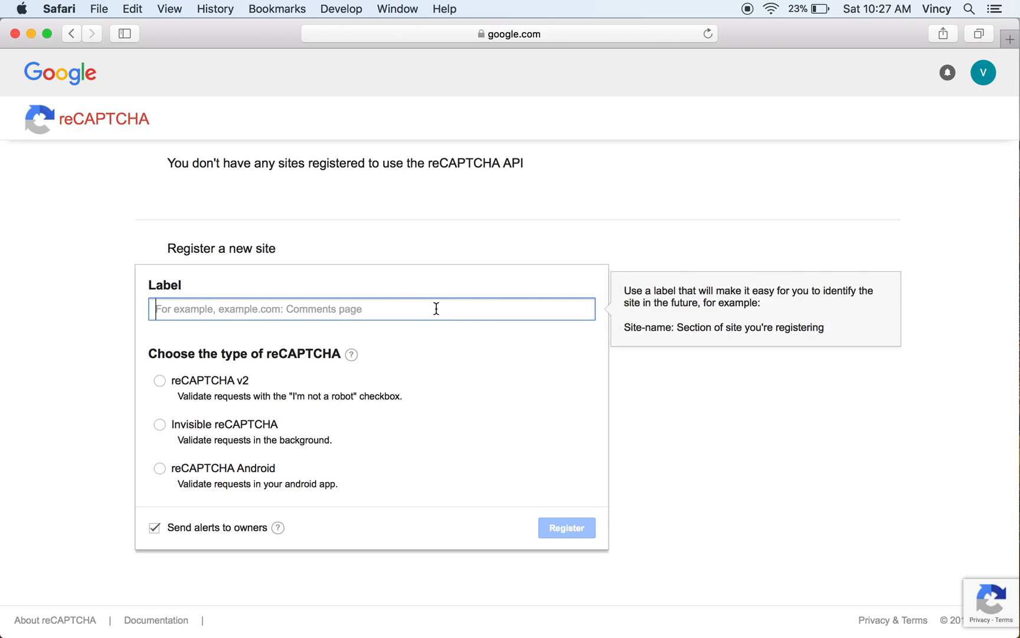
type("php")
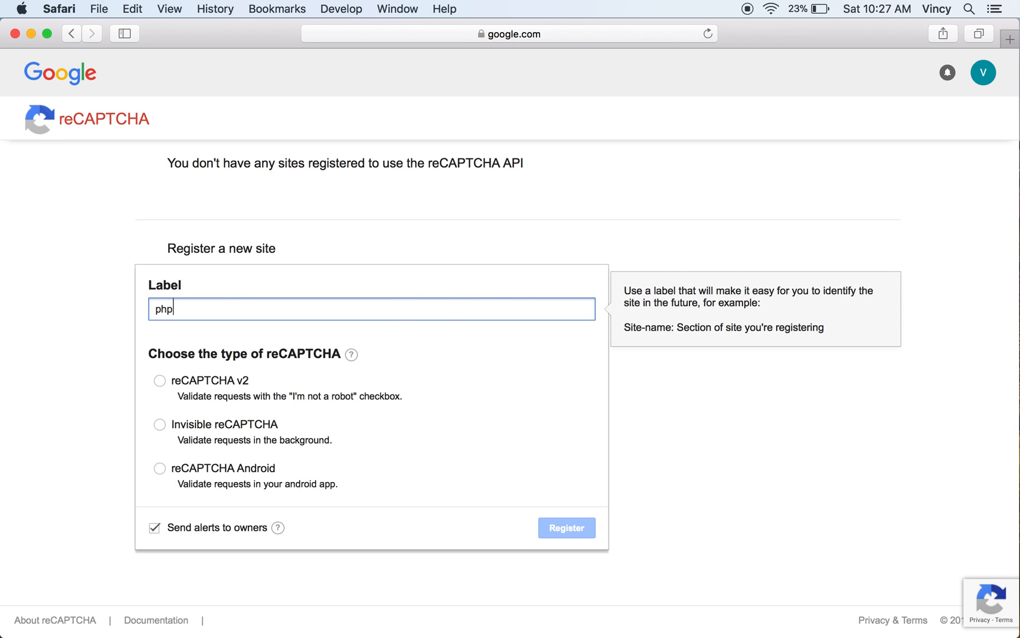
type("puppet.com")
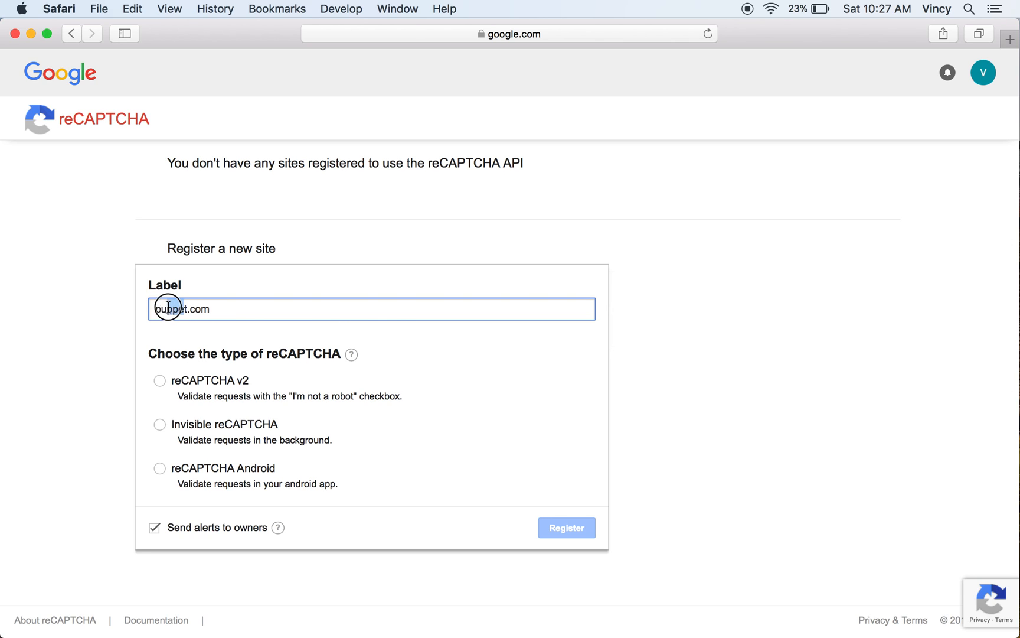
type("pht.com")
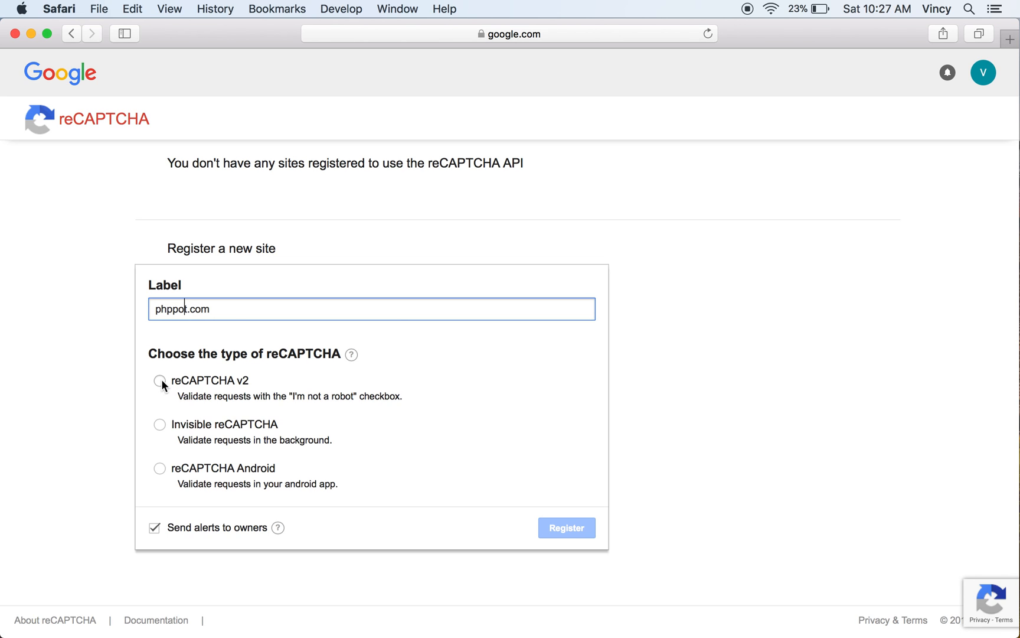
- Choose reCAPTCHA v2 as the site type after briefly trying reCAPTCHA Android
left_click(160, 380)
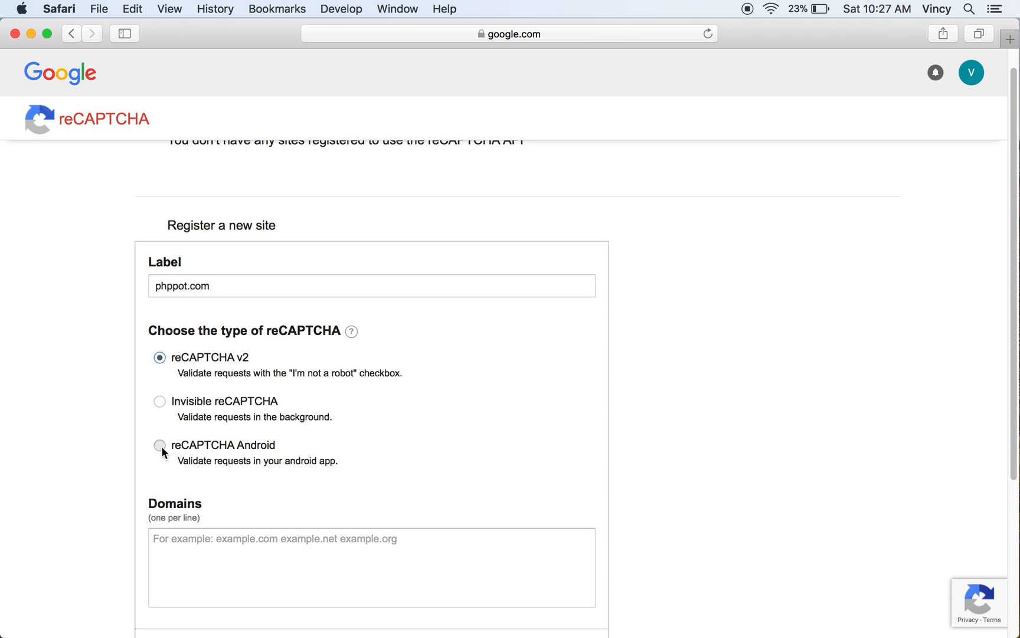
left_click(160, 445)
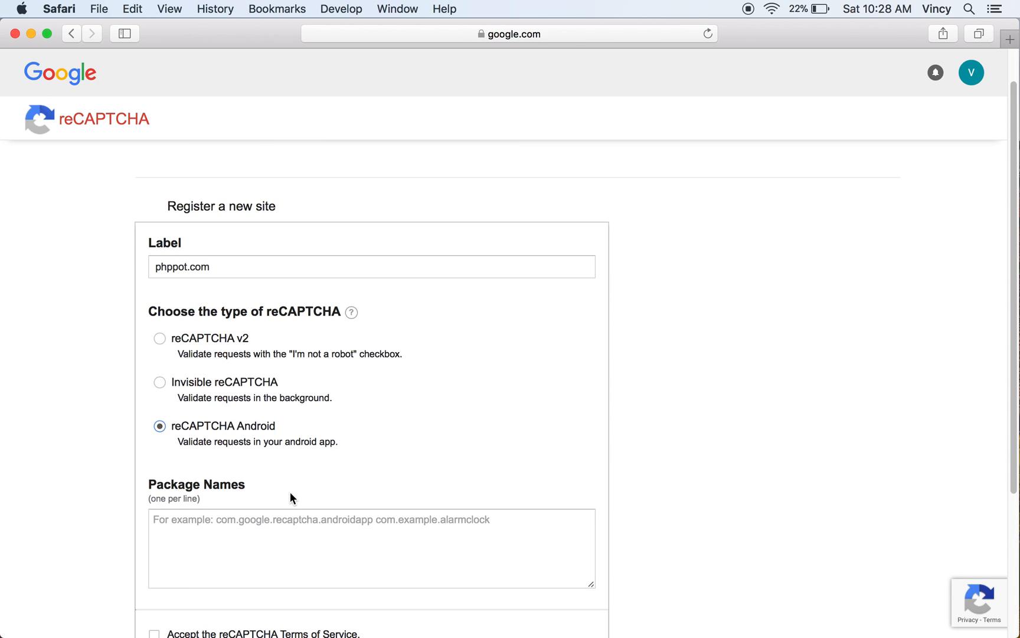
left_click(159, 338)
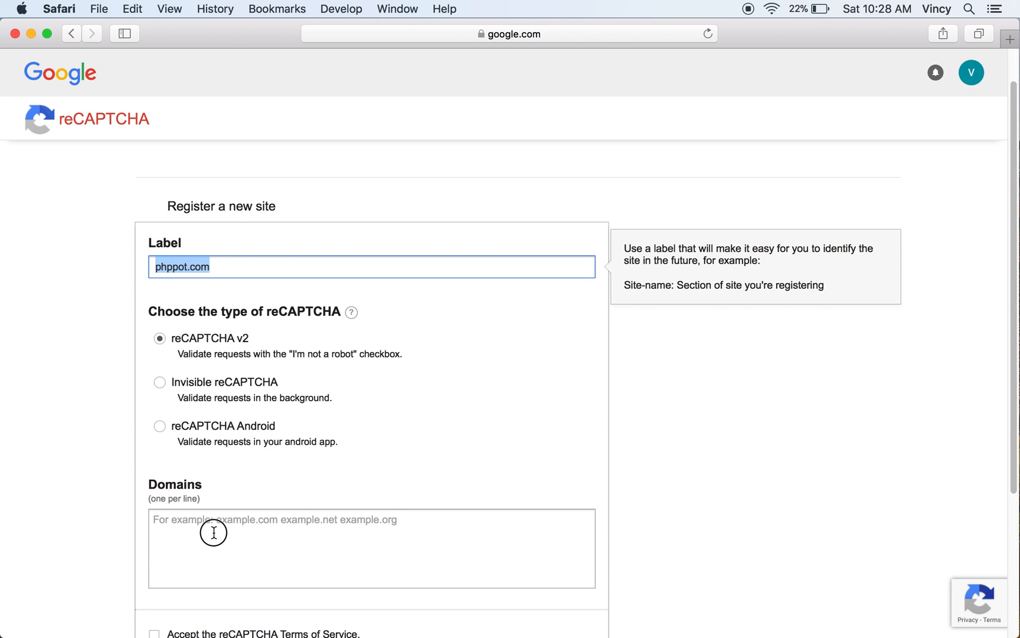
- Add phppot.com as the domain and accept the reCAPTCHA Terms of Service
type("phppot.com")
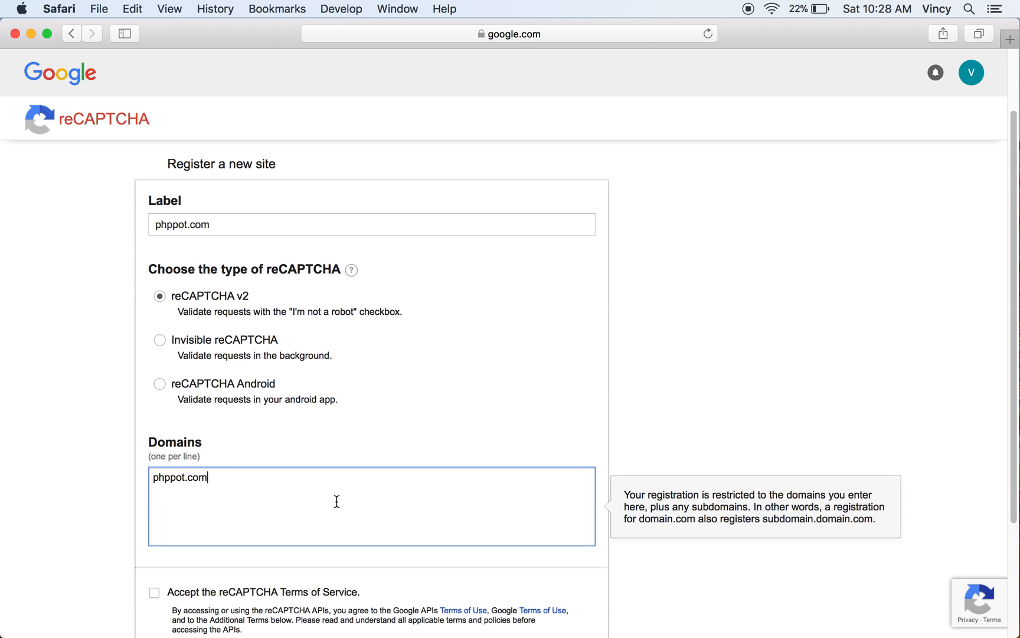
scroll("down", 3)
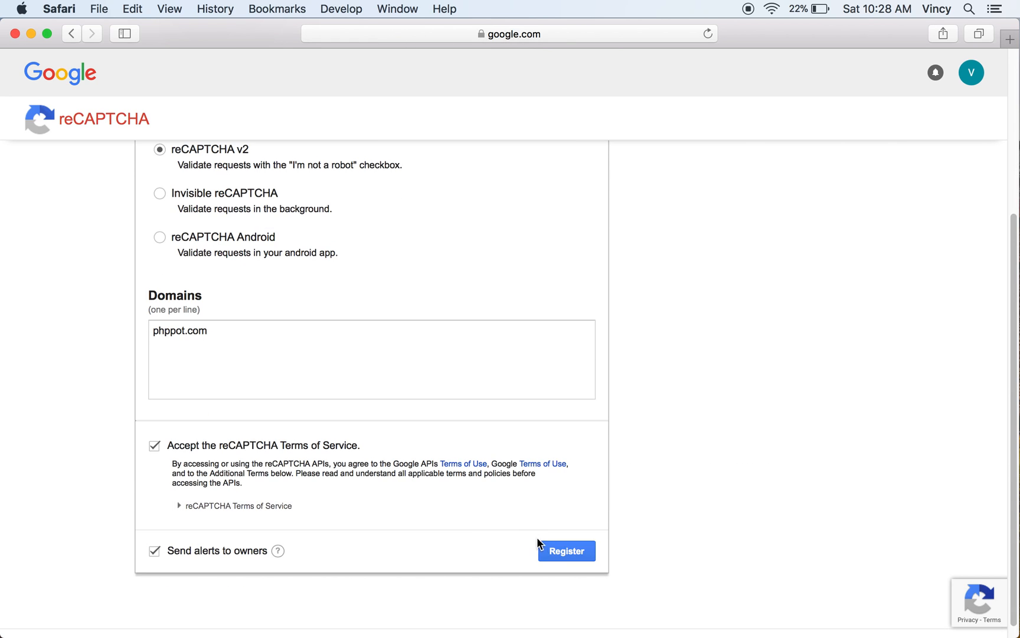
left_click(565, 550)
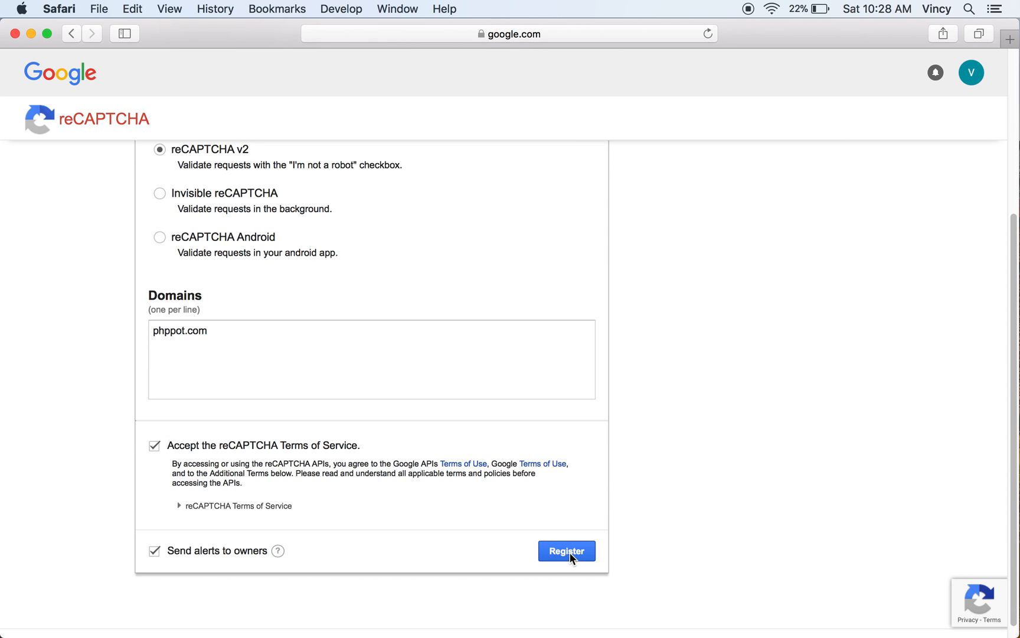
- Register phppot.com and view its site key, secret key and integration snippets
left_click(566, 550)
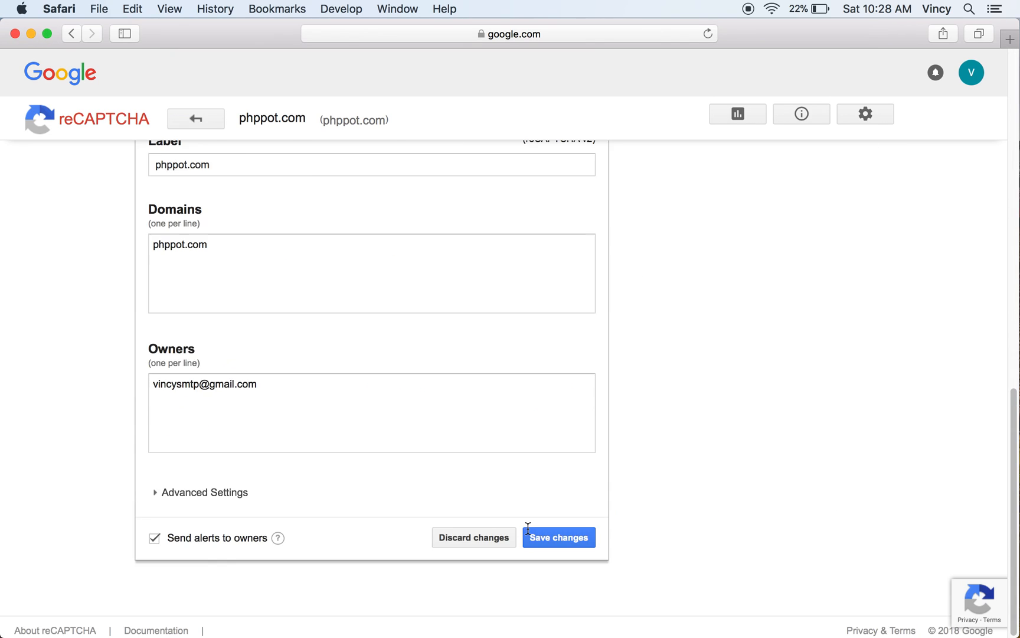
left_click(558, 537)
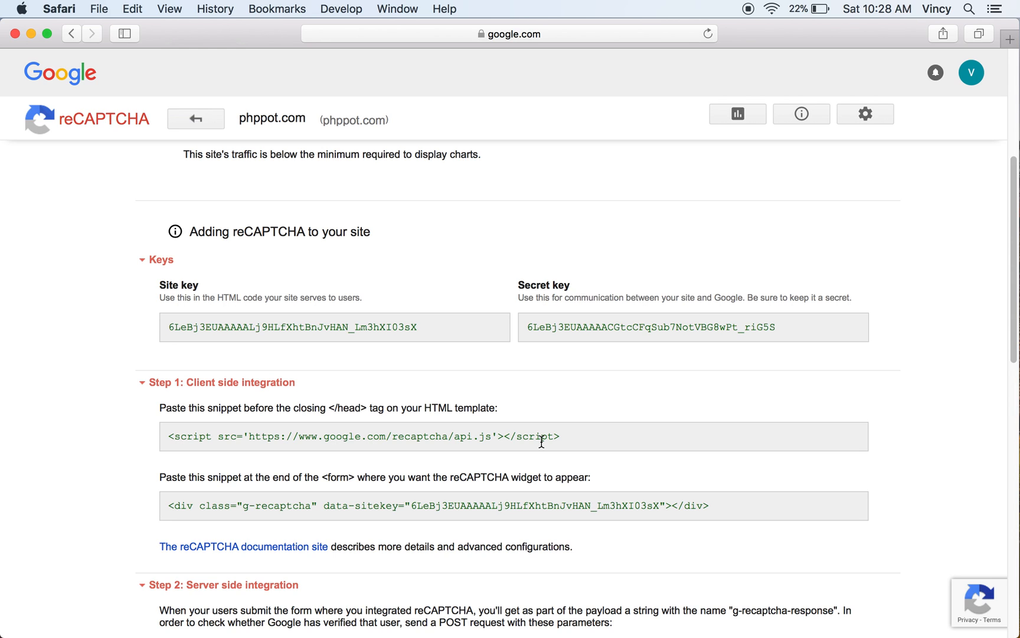
scroll("down", 3)
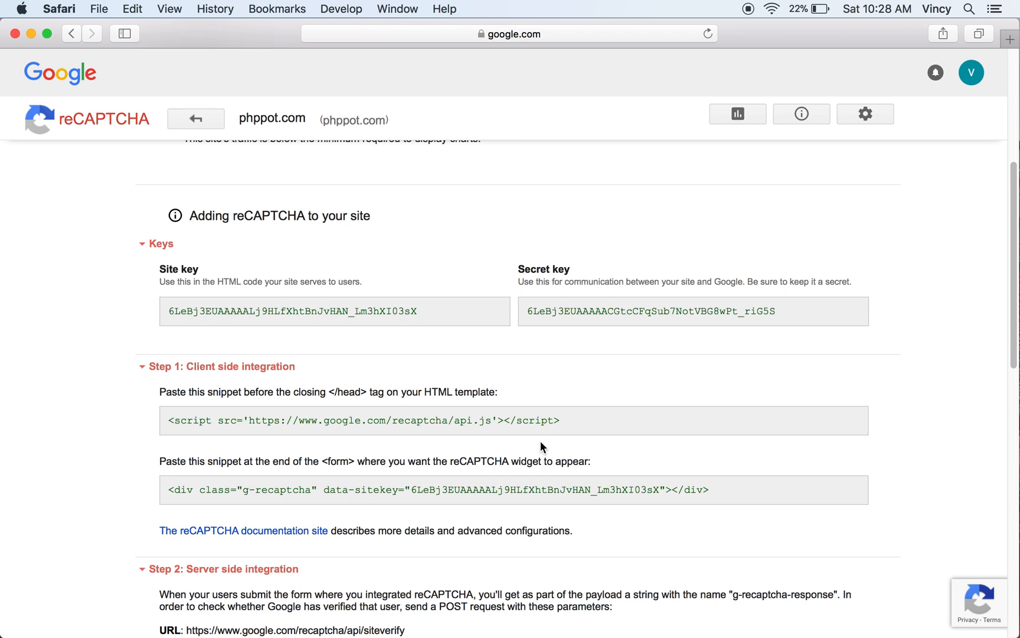
mouse_move(541, 443)
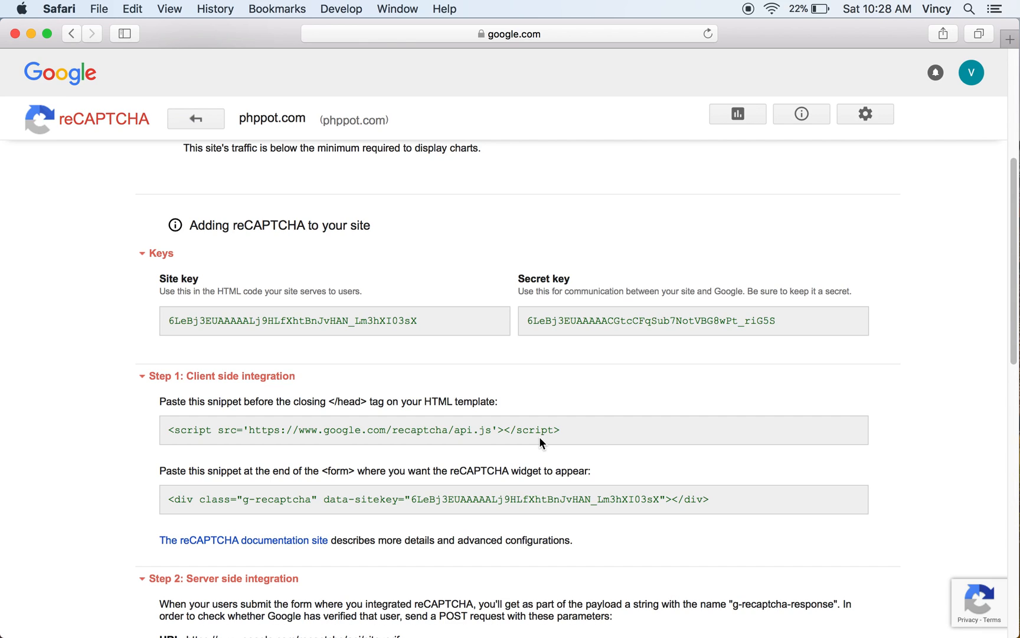
mouse_move(749, 11)
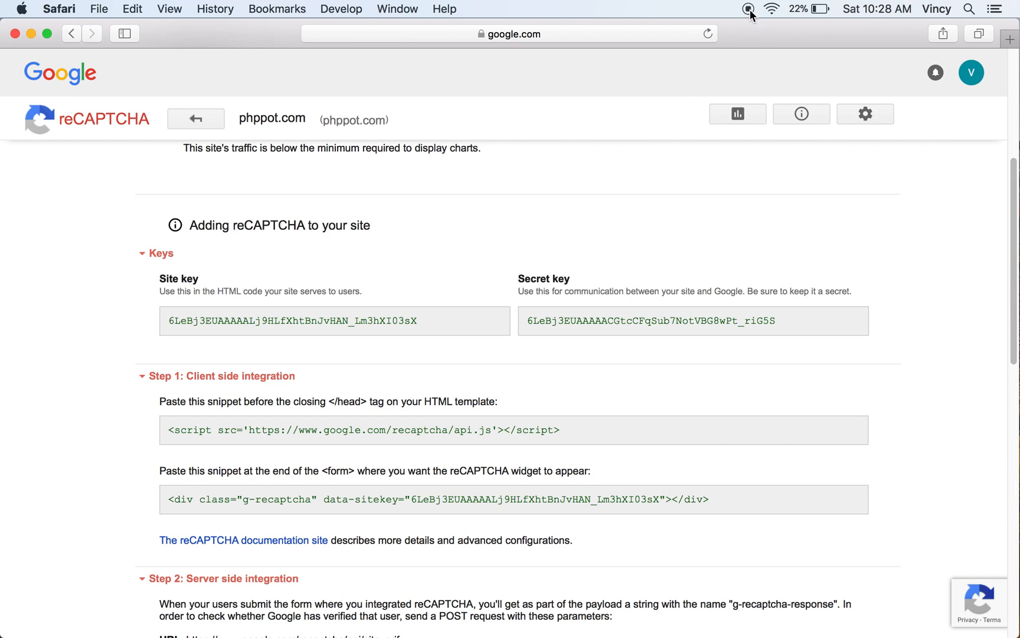